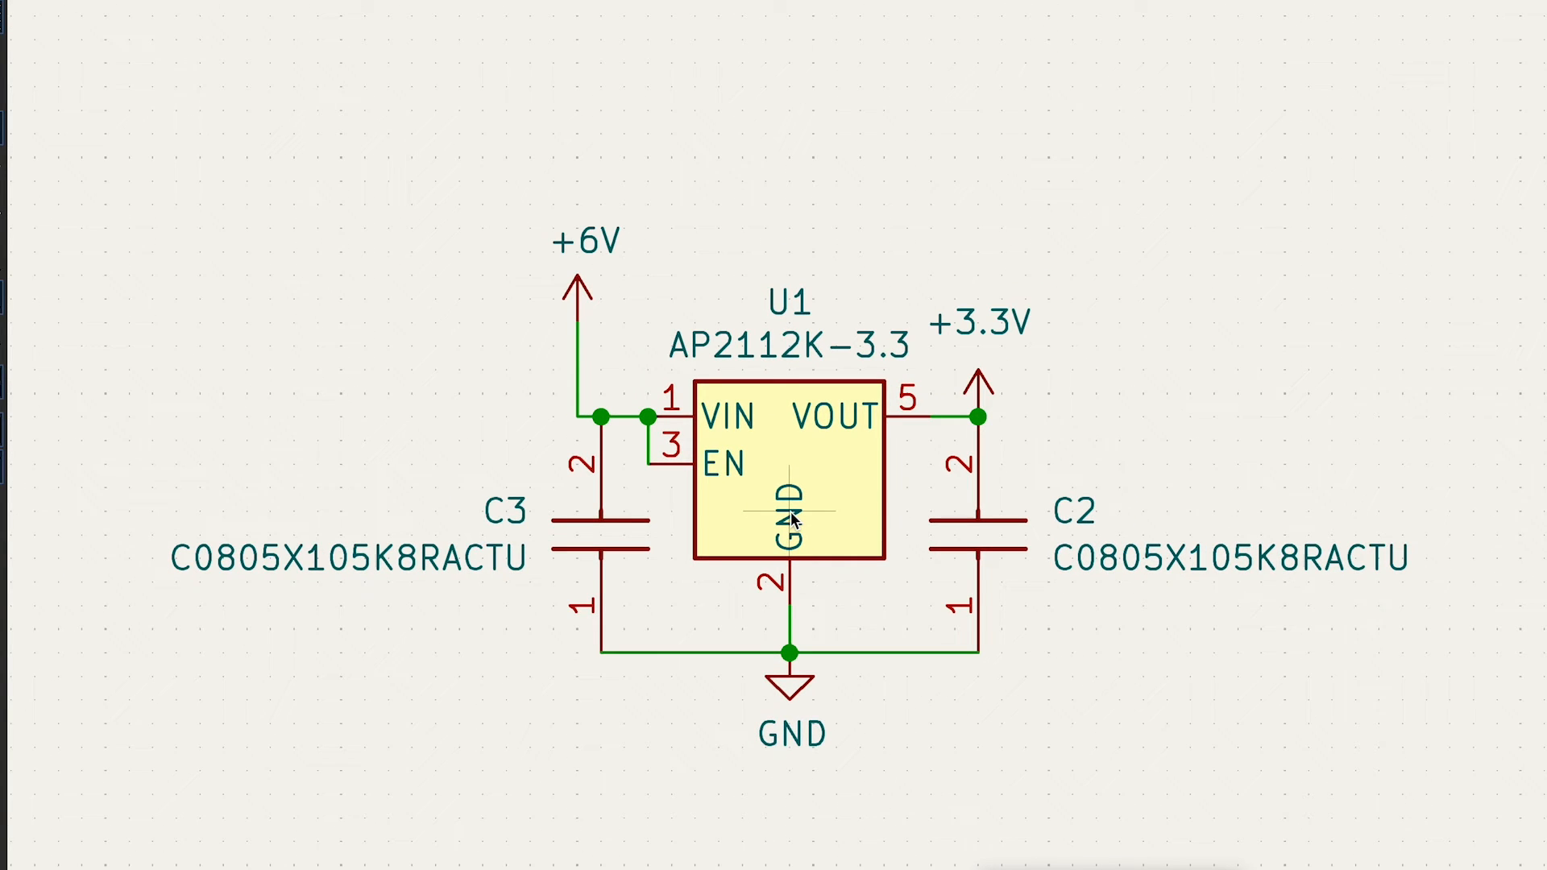
pyautogui.scroll(-3)
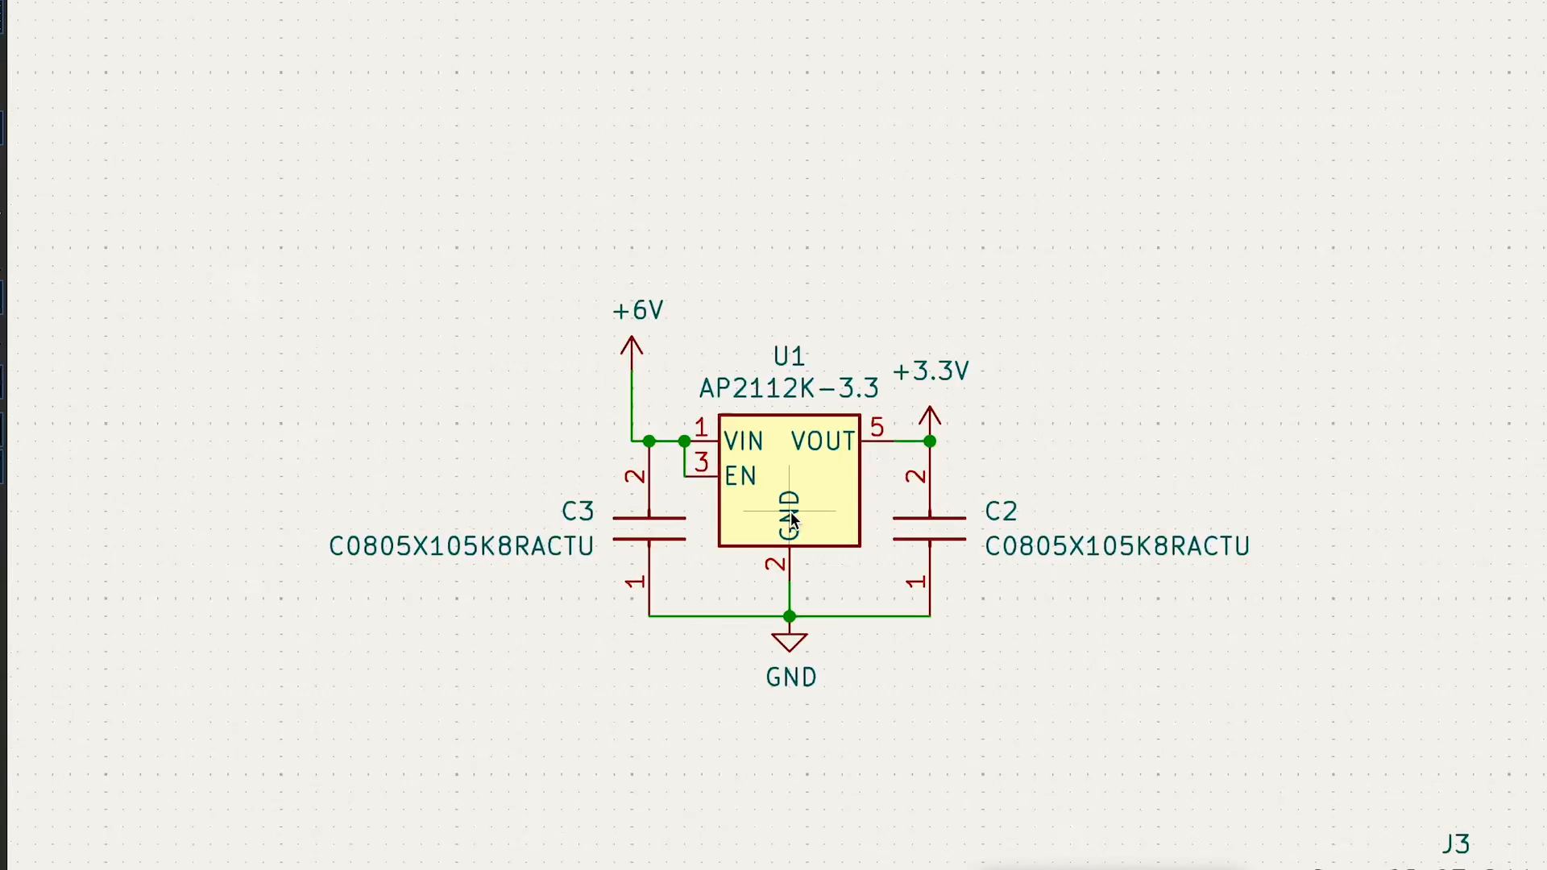
pyautogui.scroll(-3)
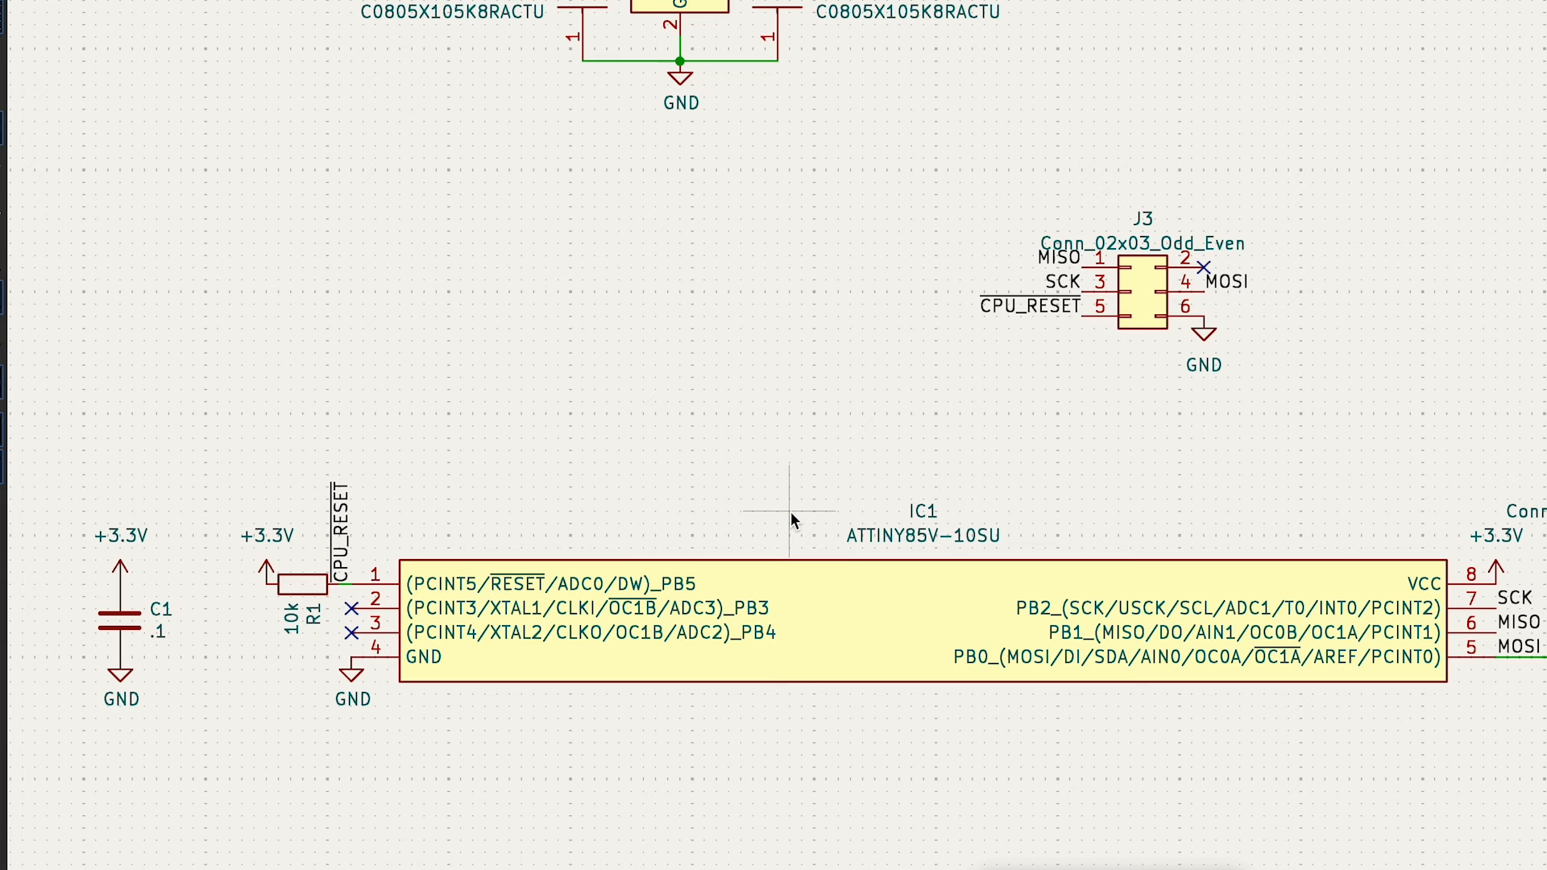
pyautogui.moveTo(846, 522)
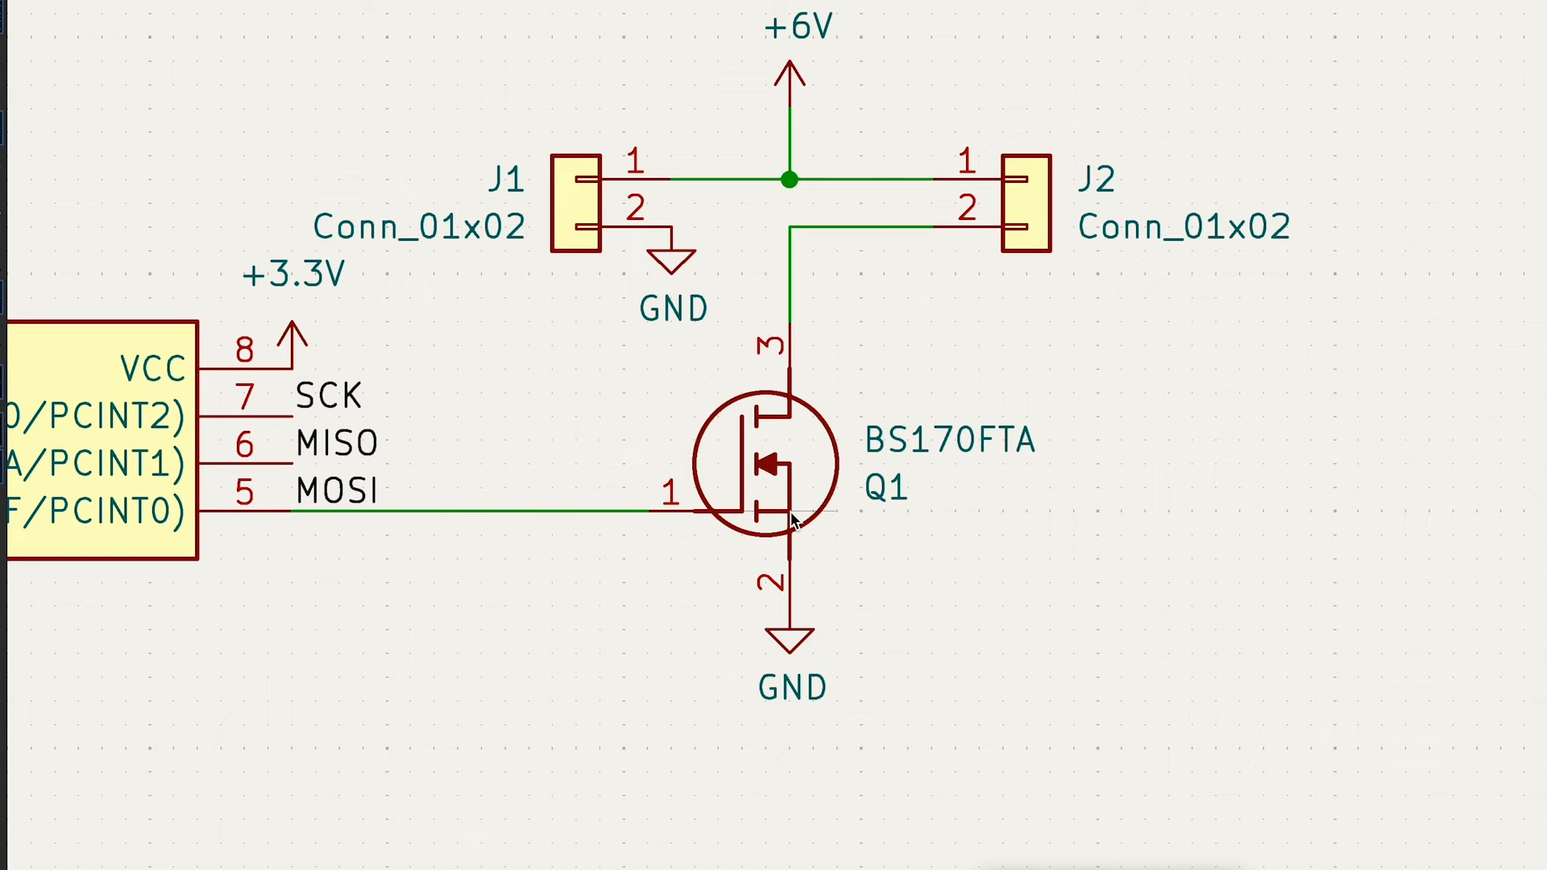
pyautogui.moveTo(464, 493)
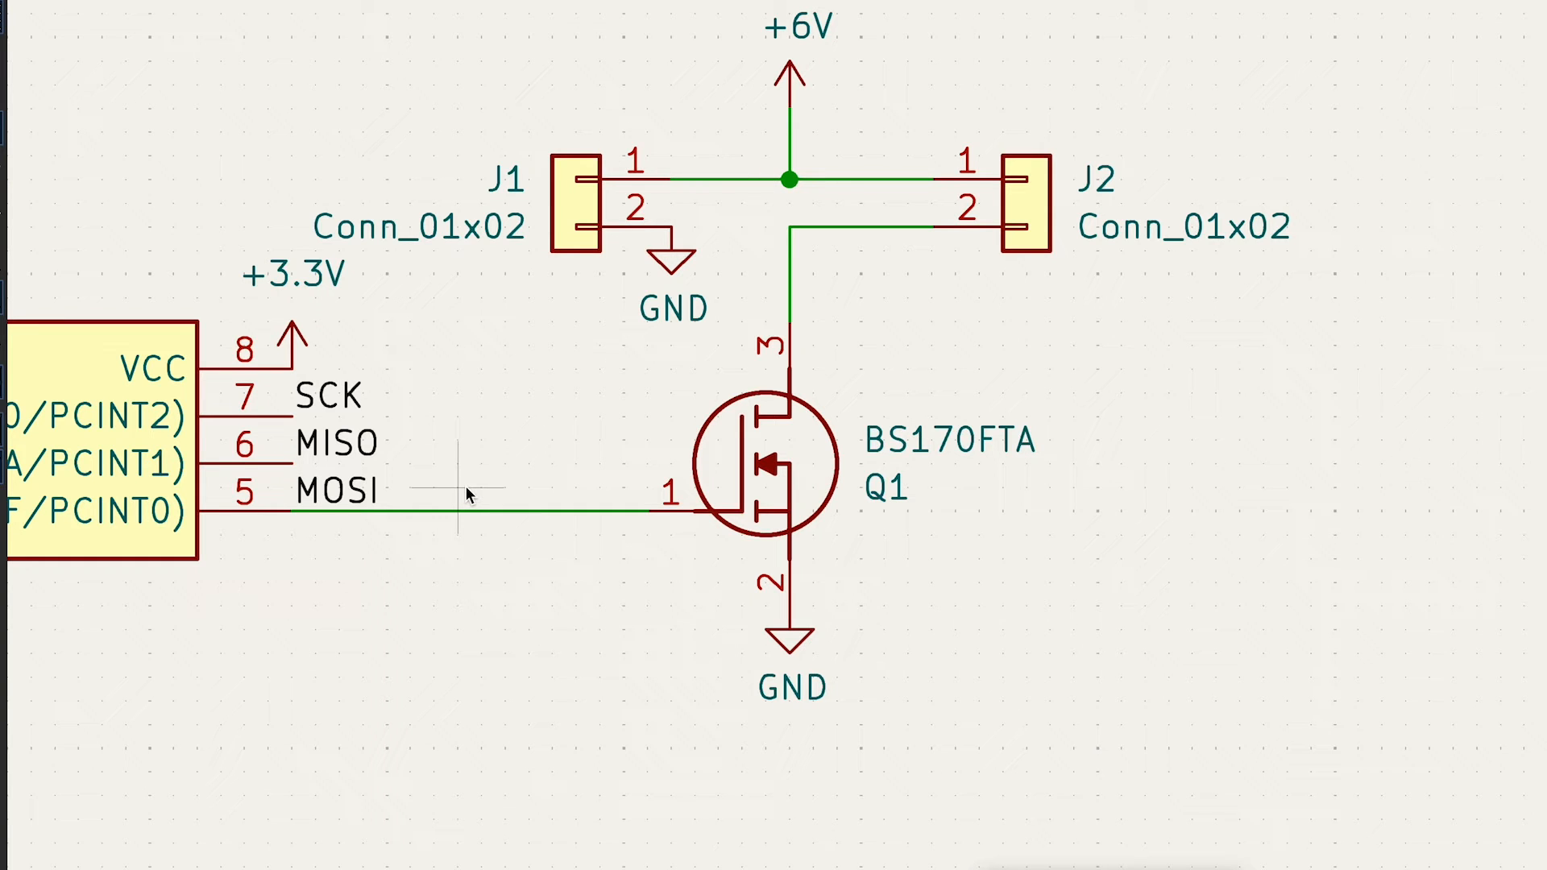
pyautogui.moveTo(467, 497)
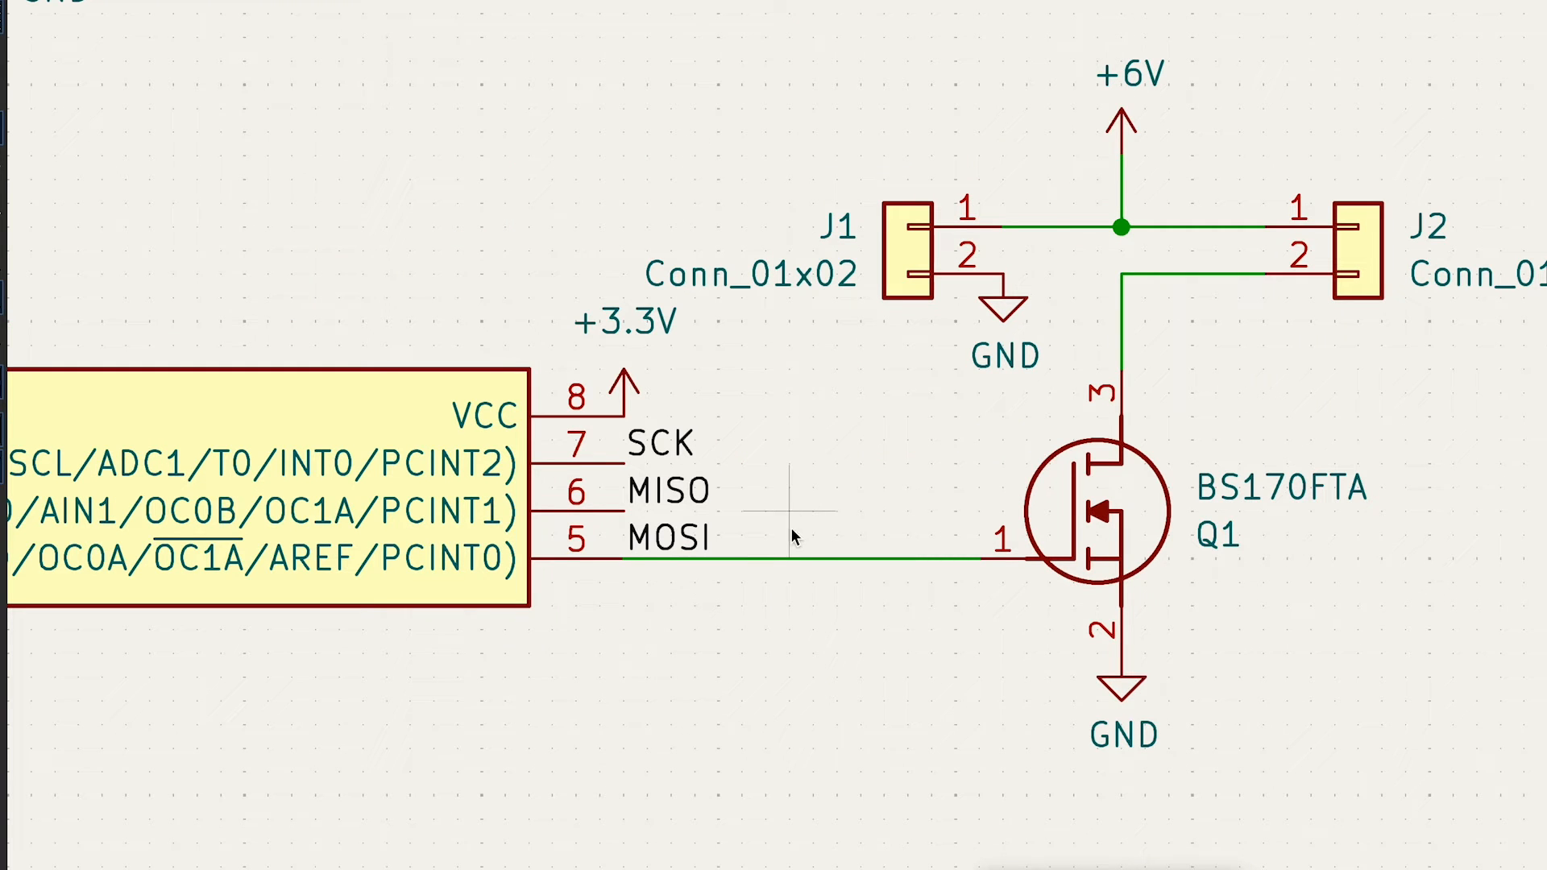
pyautogui.moveTo(826, 554)
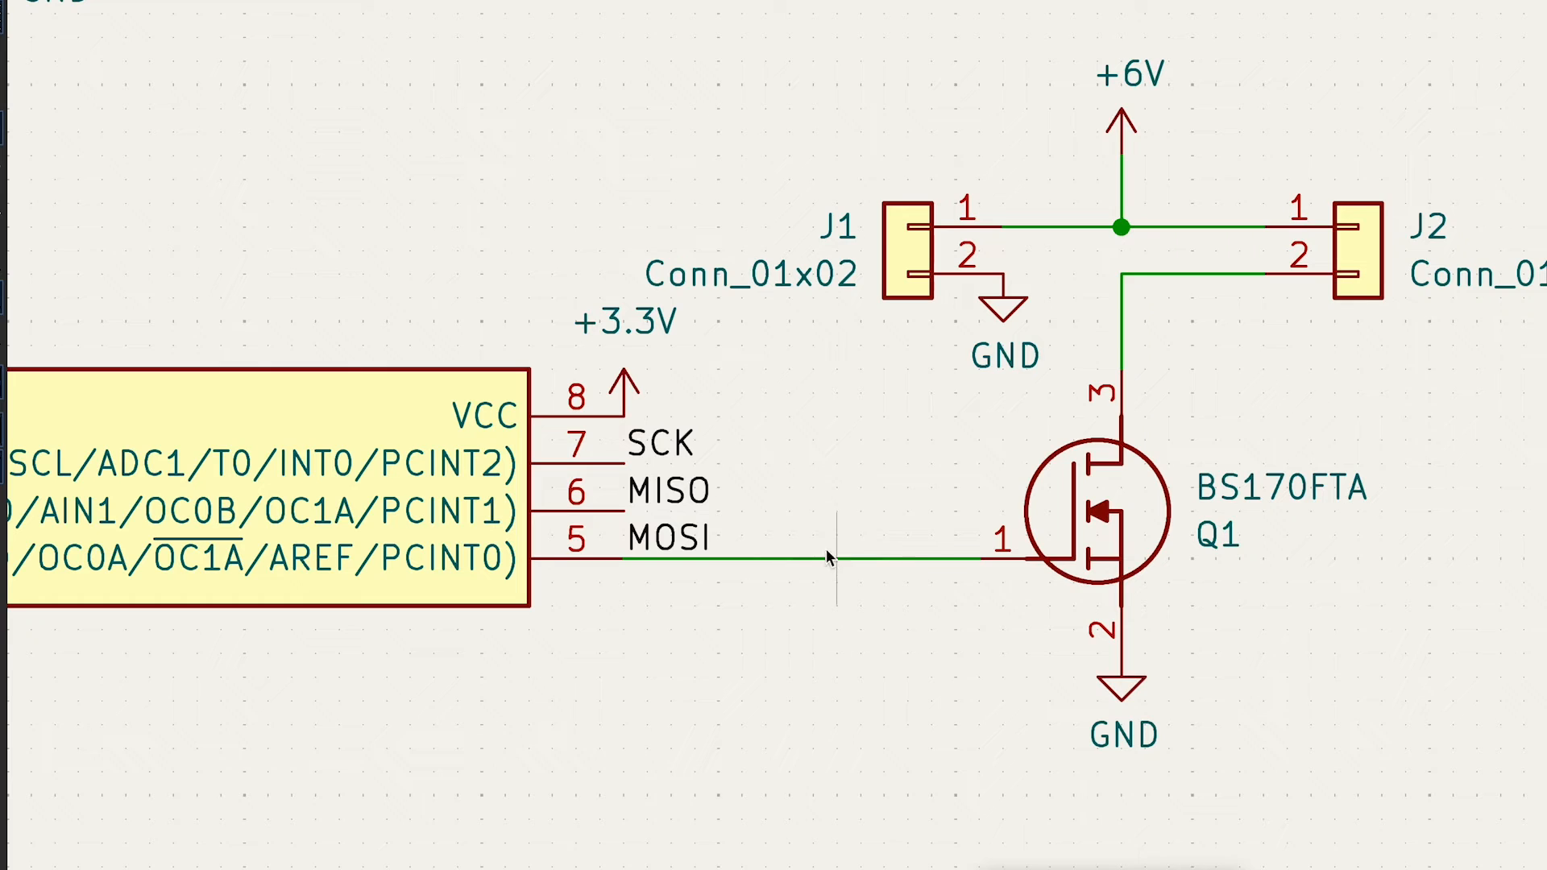